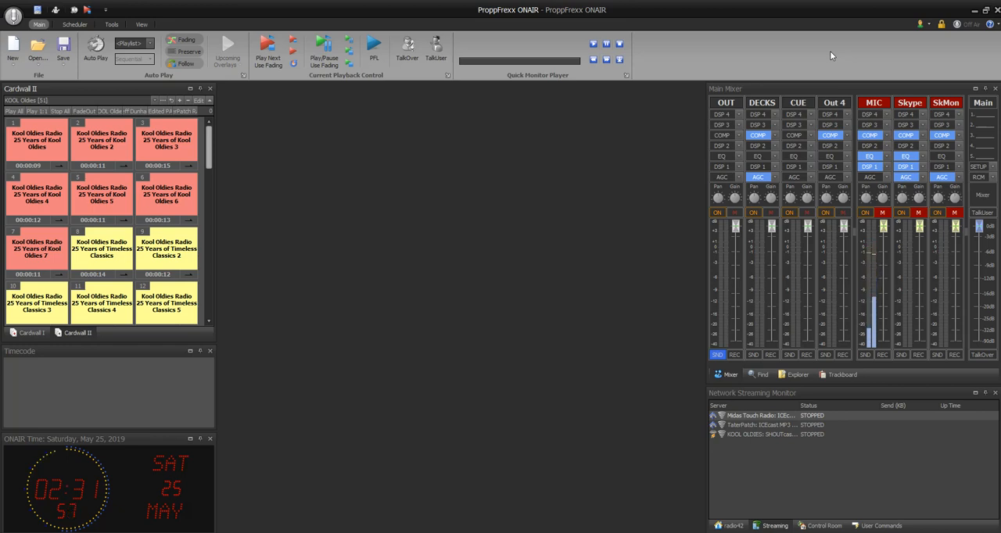
mouse_move(834, 103)
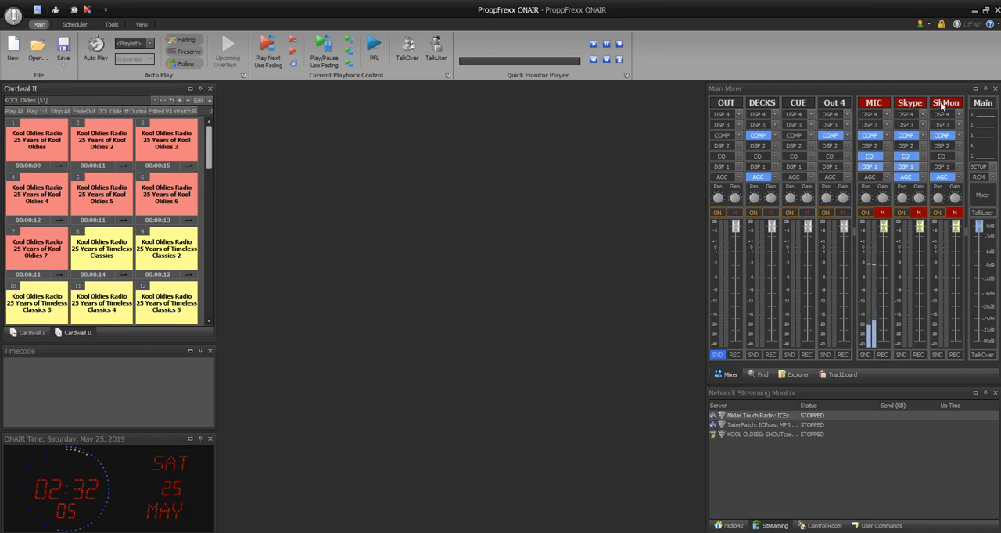
mouse_move(942, 101)
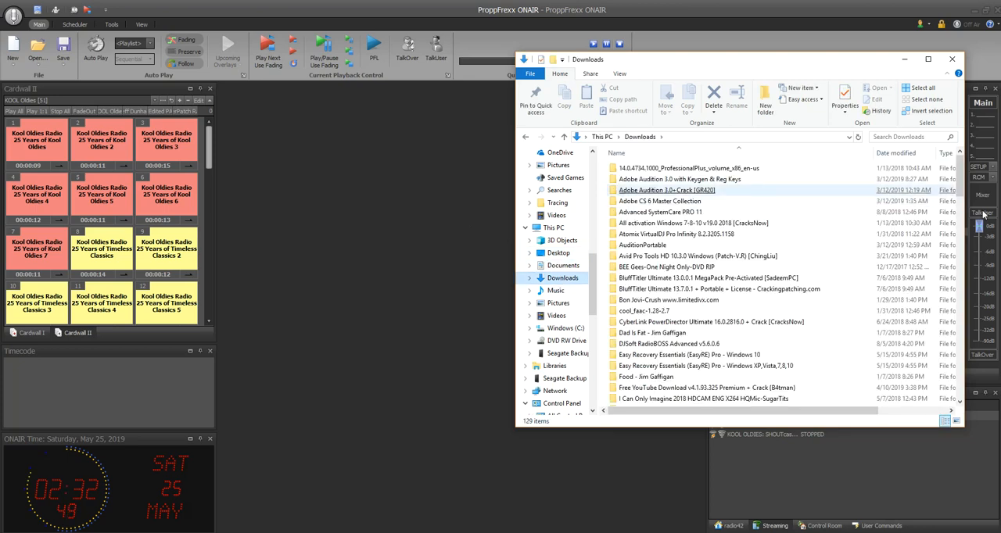
Scroll Downloads past the VirtualDJ Pro 7.4 folder to the Virtual Audio Cable 4.10 Full.zip archive.
scroll(down, 3)
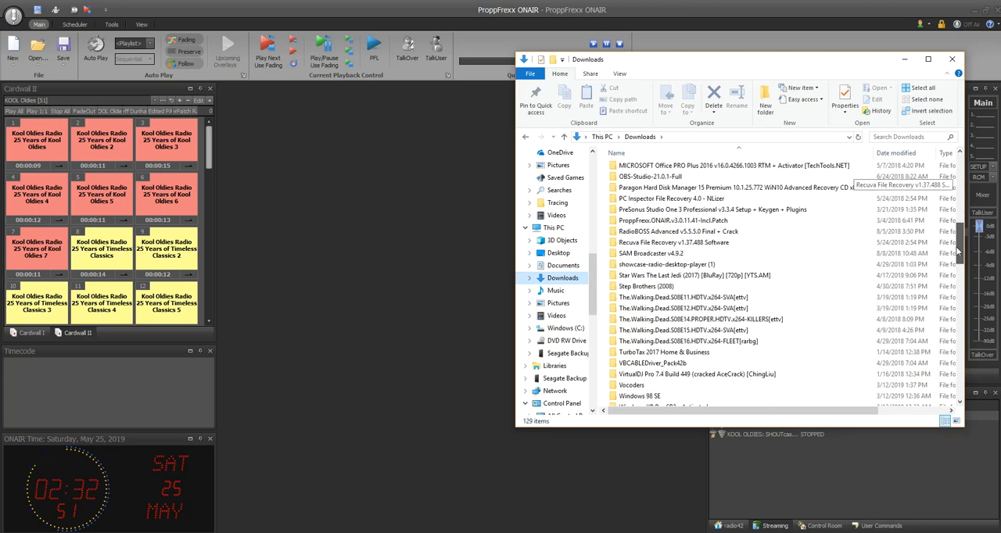
scroll(down, 3)
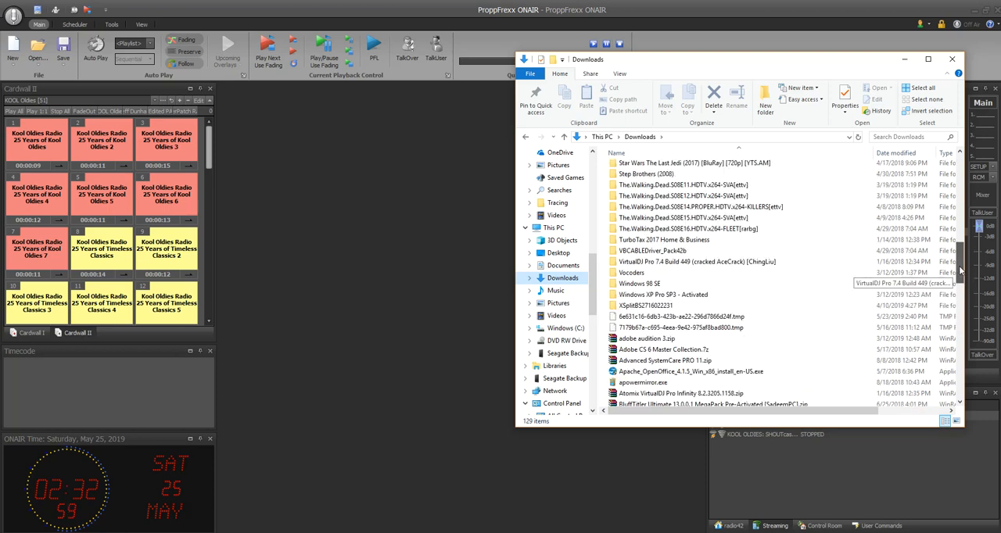
click(696, 262)
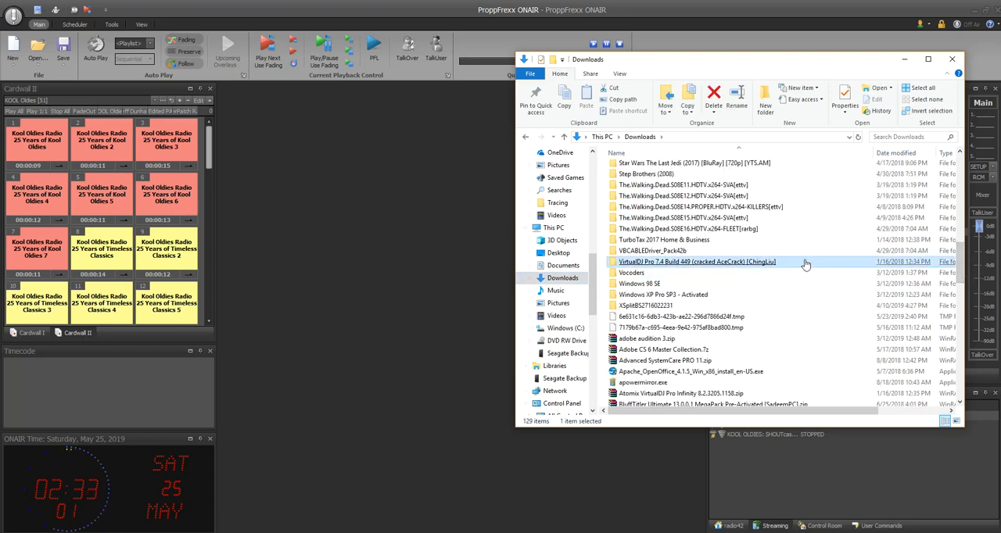
scroll(down, 3)
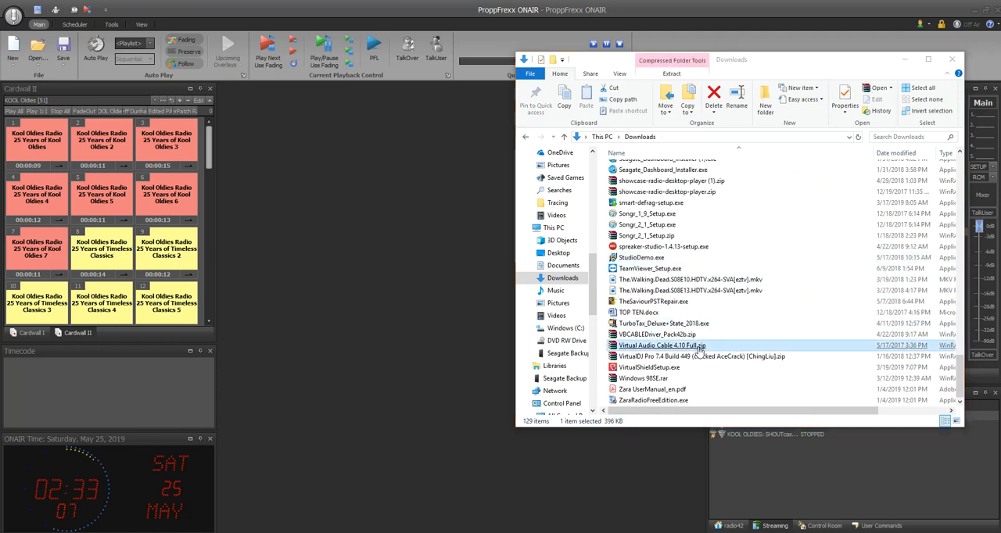
double_click(660, 345)
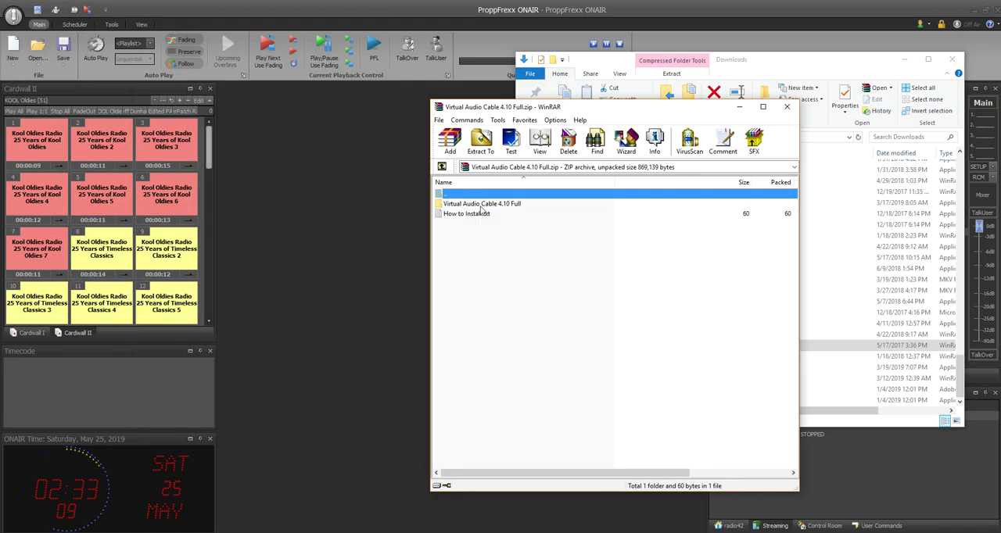
double_click(481, 203)
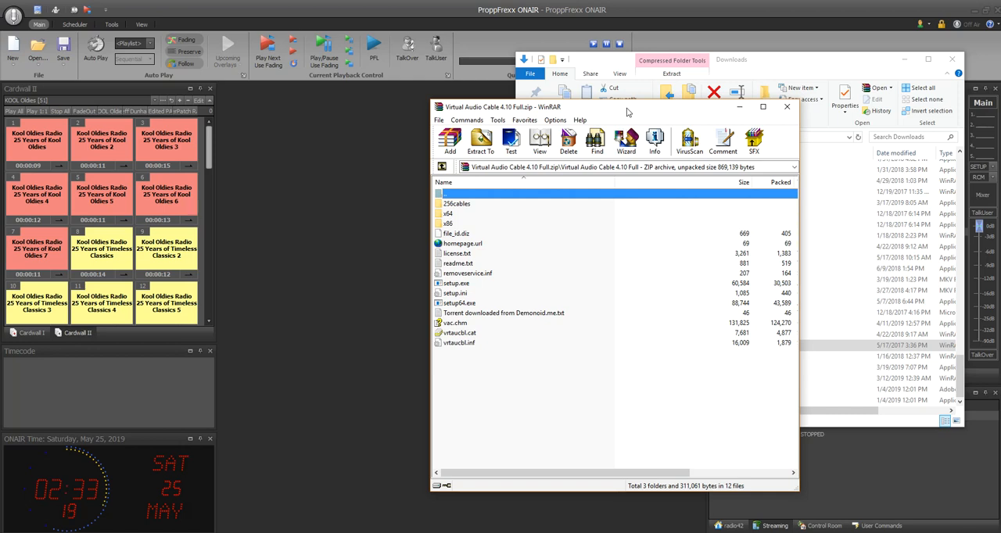
mouse_move(446, 213)
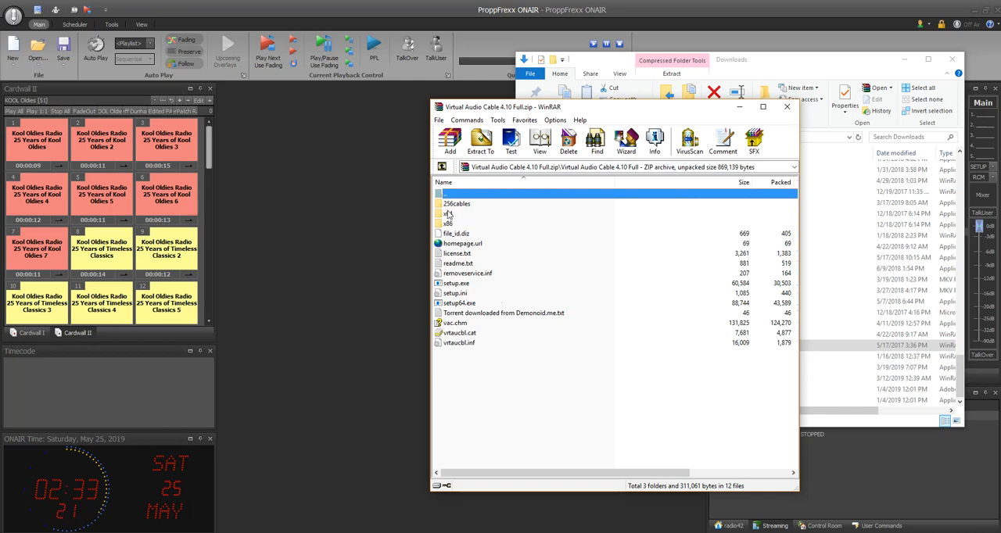
double_click(448, 213)
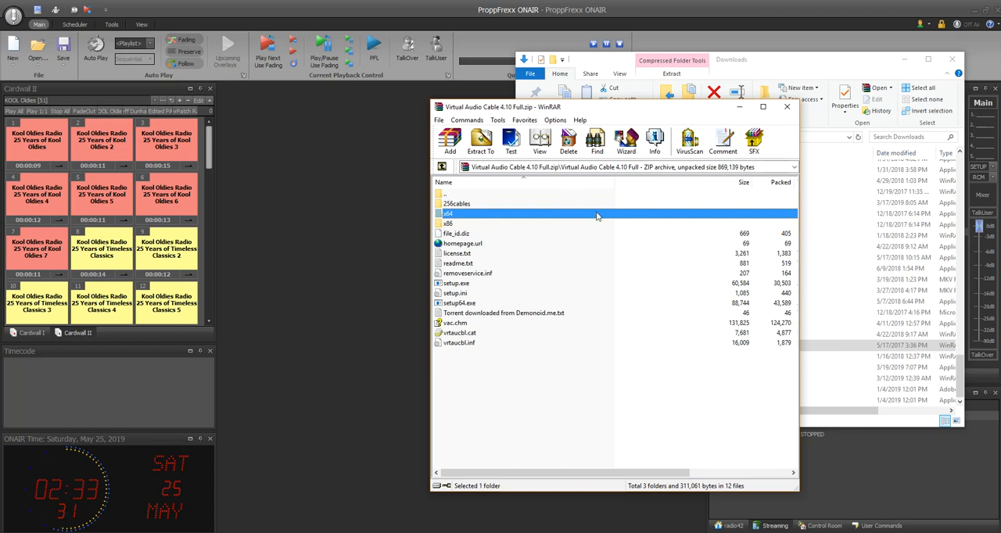
mouse_move(787, 108)
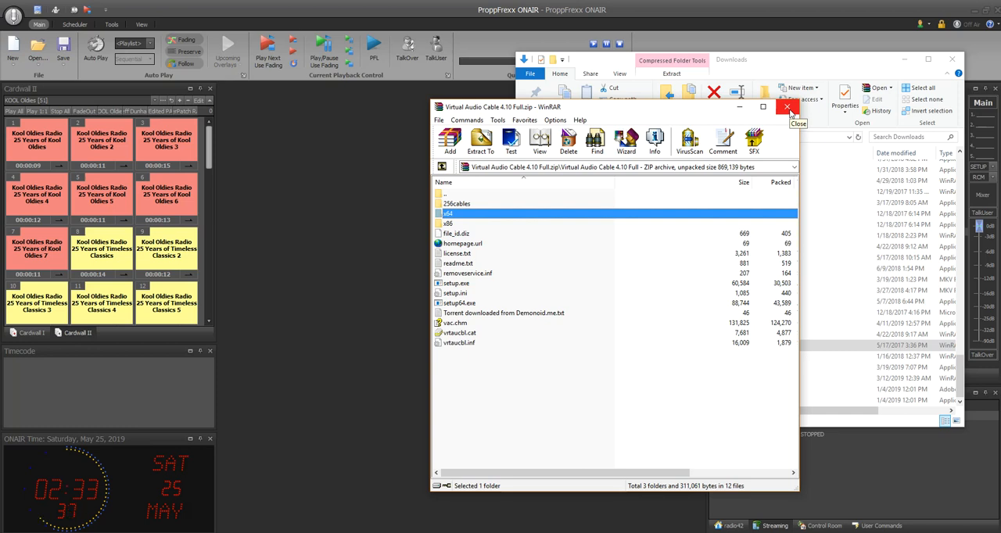
click(787, 106)
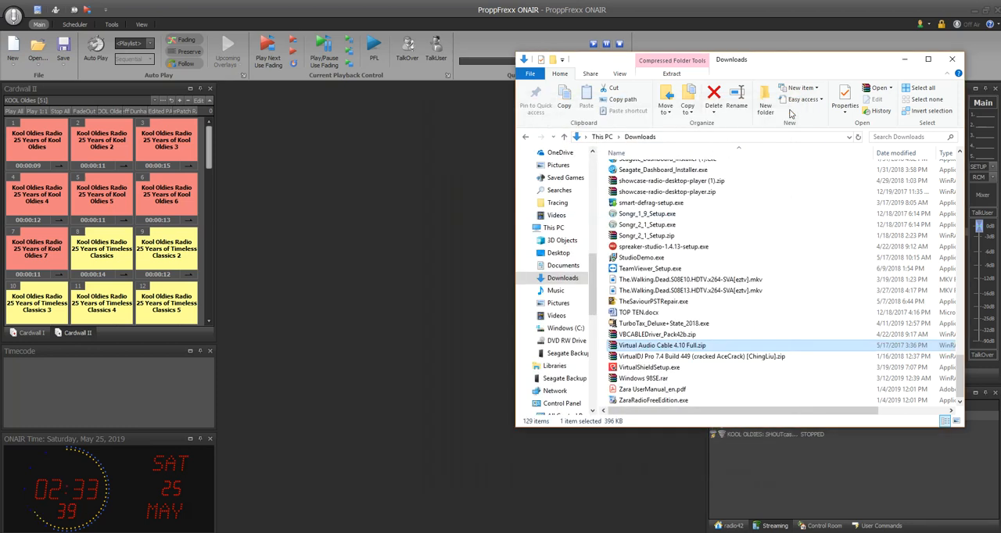
Close the Downloads window and start loading a playlist file from the Music folder.
click(952, 59)
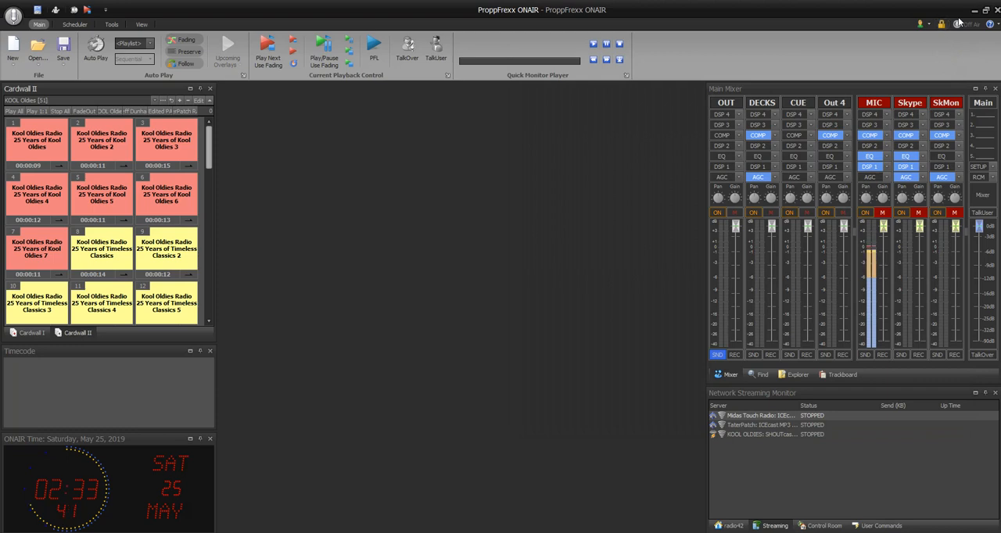
mouse_move(725, 103)
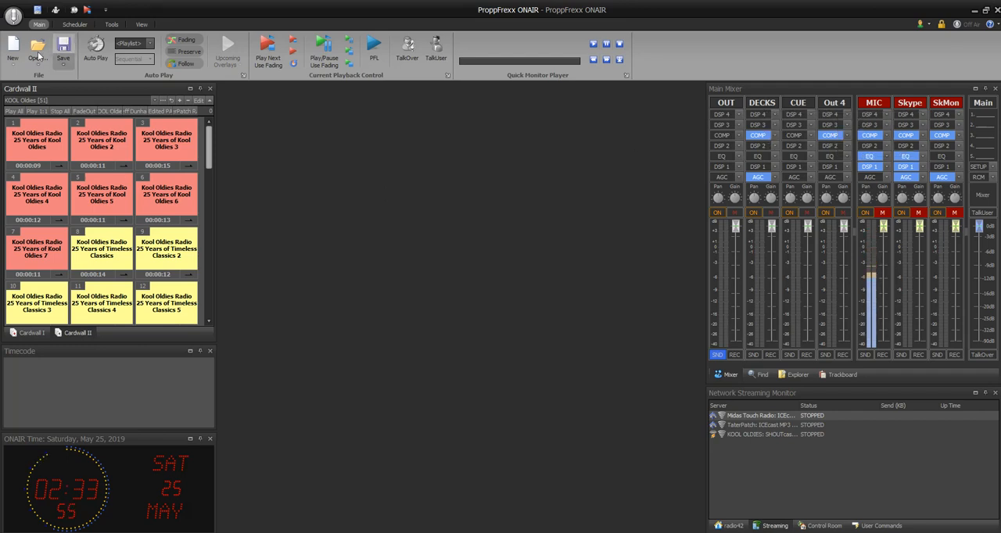
click(60, 44)
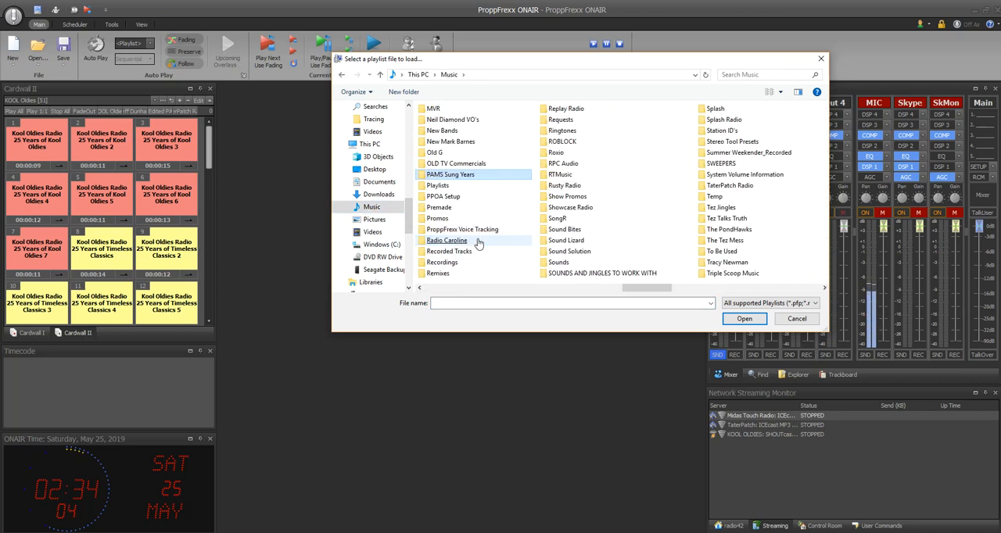
Browse Playlists > Shows > KOOL OLDIES and load The Tez Mess AM Gold KOOL Oldies May 25th 2019.
click(438, 186)
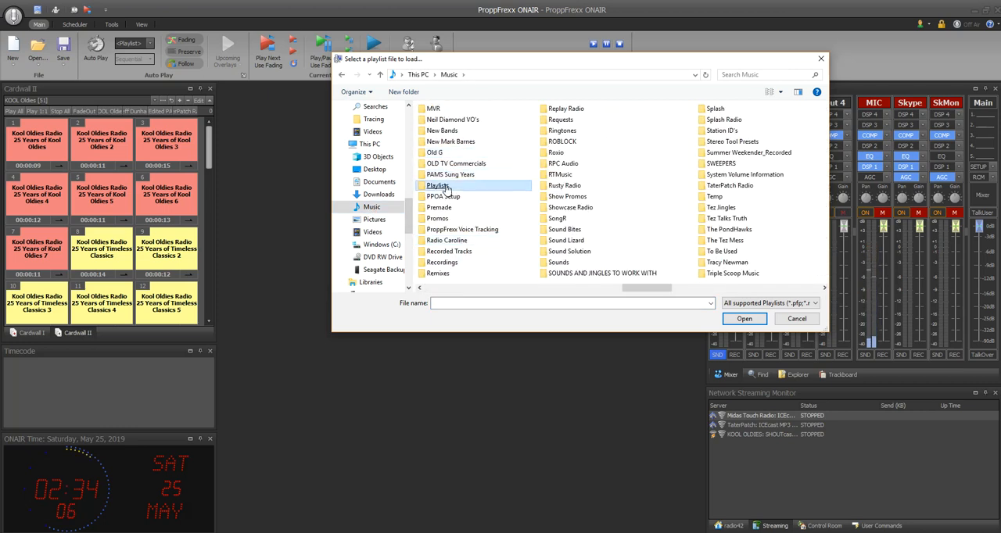
double_click(438, 186)
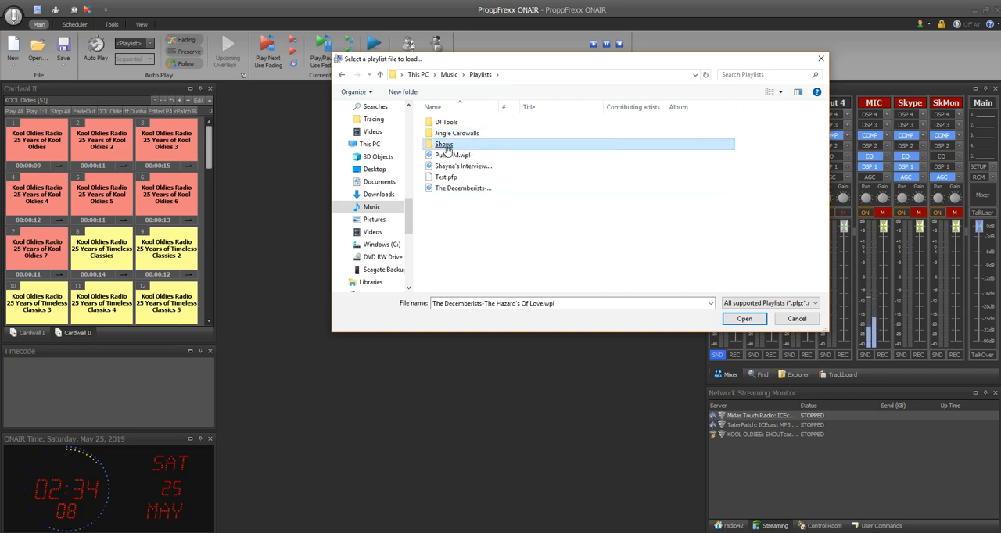
double_click(444, 144)
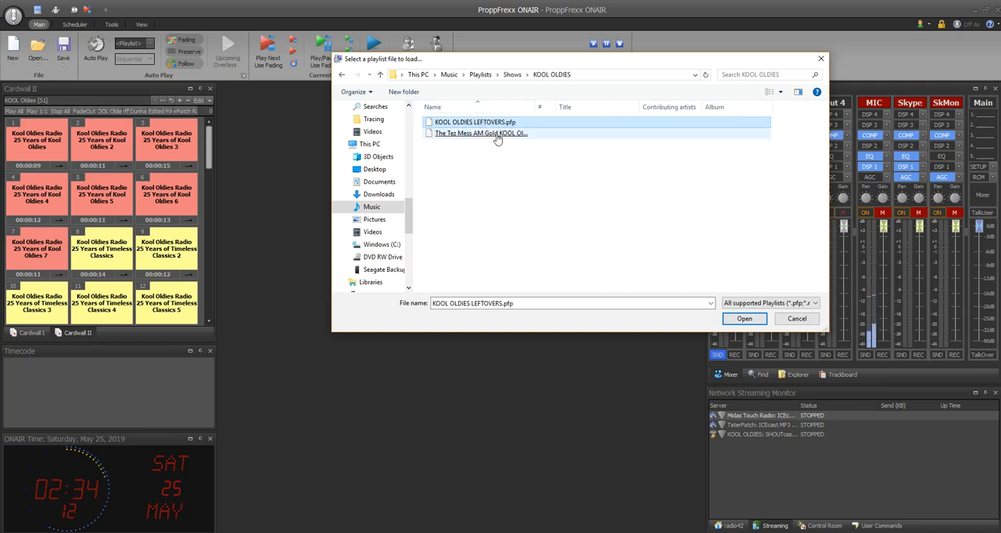
click(745, 319)
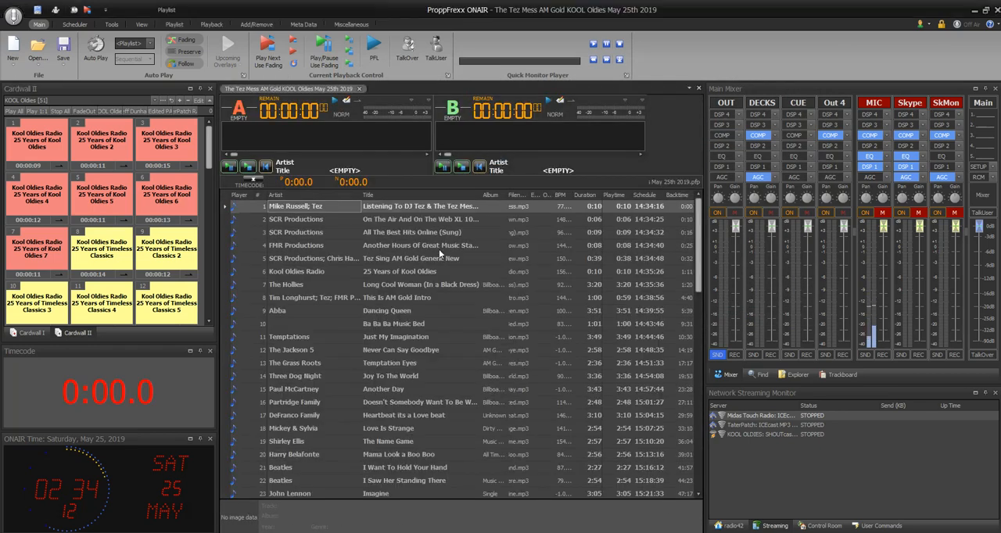
mouse_move(843, 103)
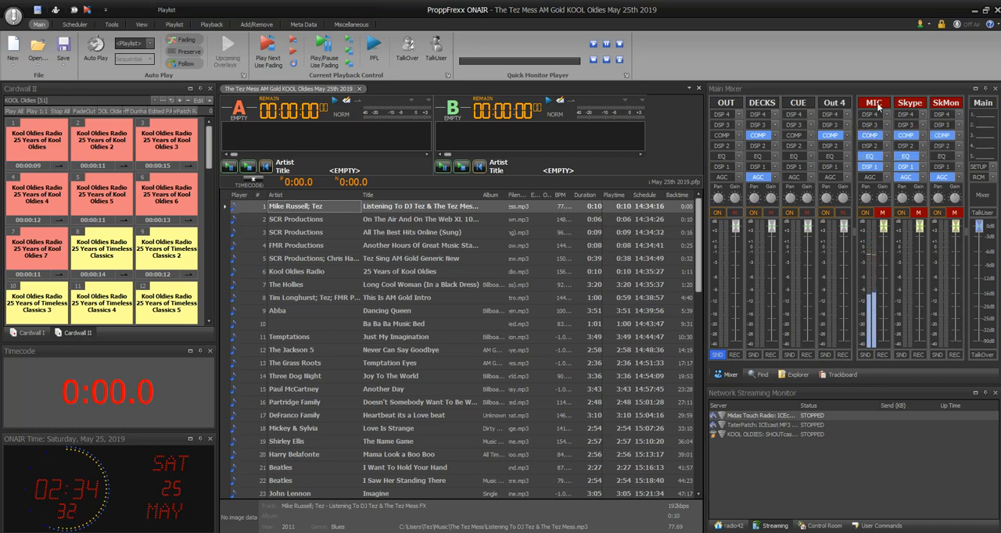
mouse_move(877, 104)
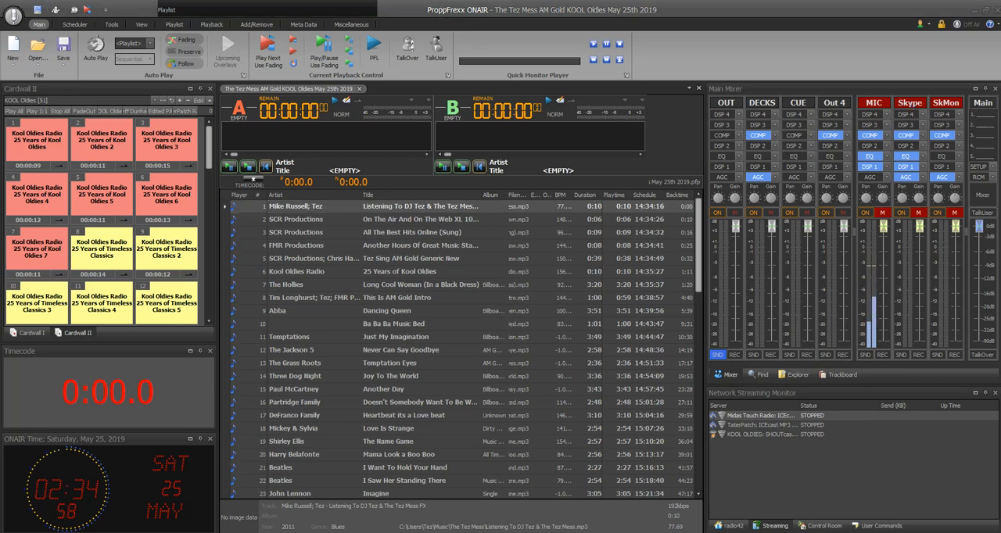
In Skype Audio & Video settings, route the microphone to Line 4 and speakers to Line 2.
click(909, 103)
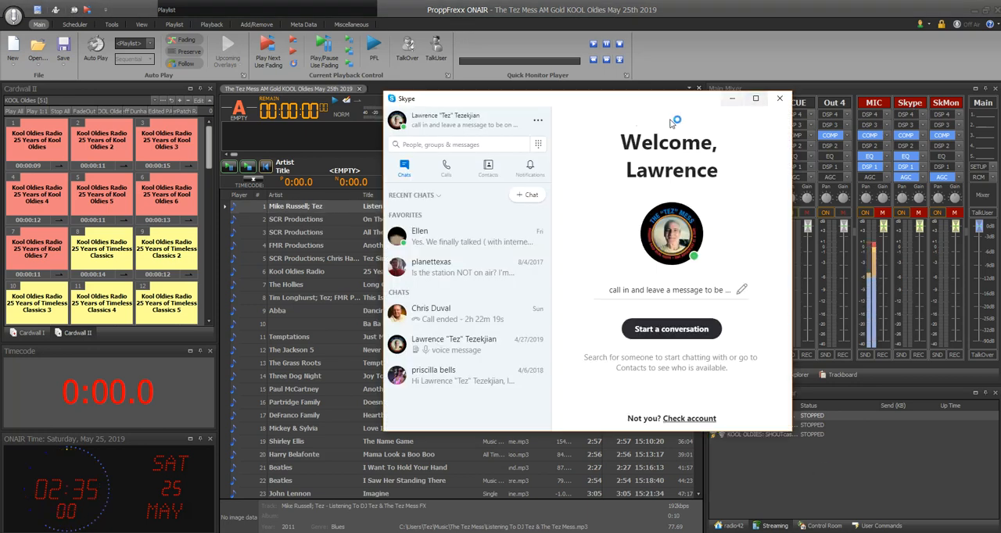
click(538, 119)
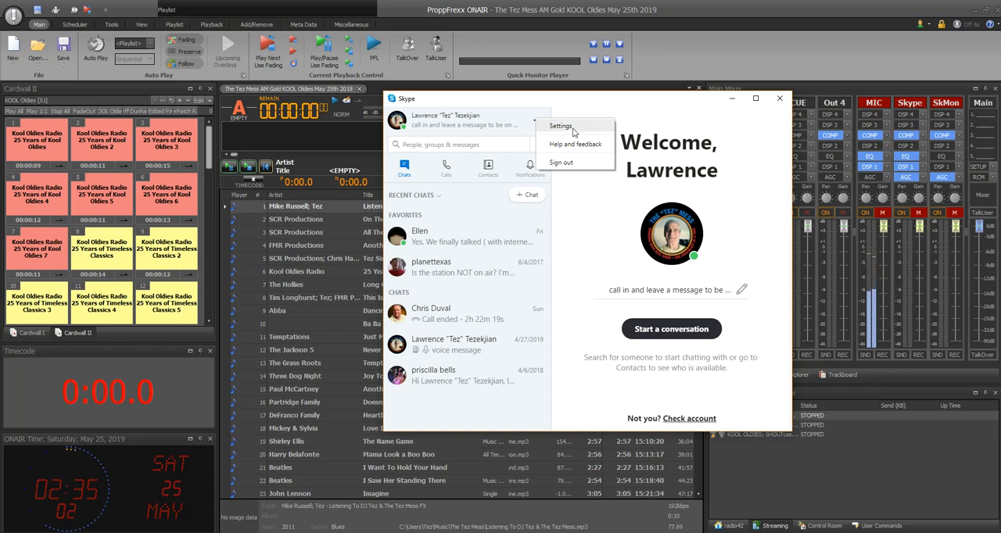
click(560, 125)
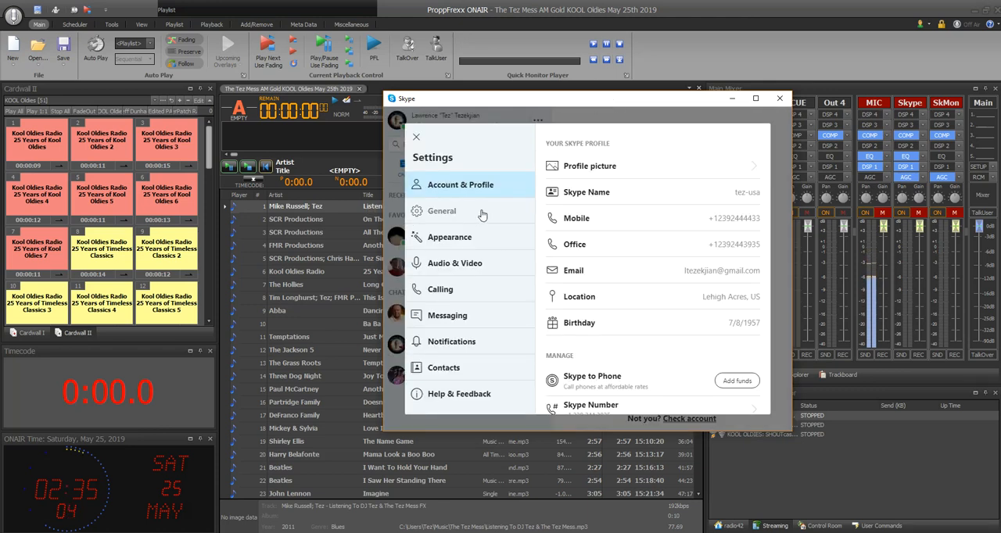
click(455, 263)
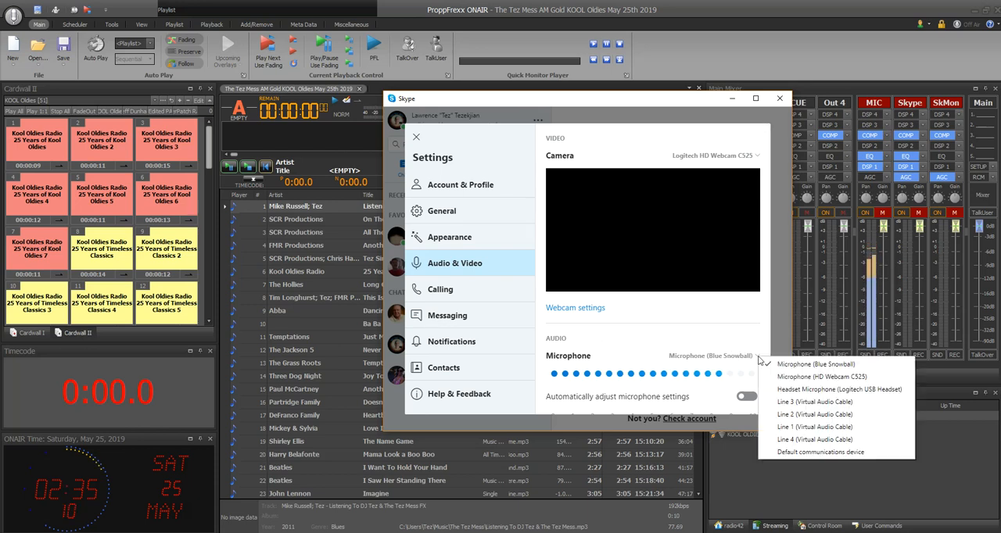
click(812, 363)
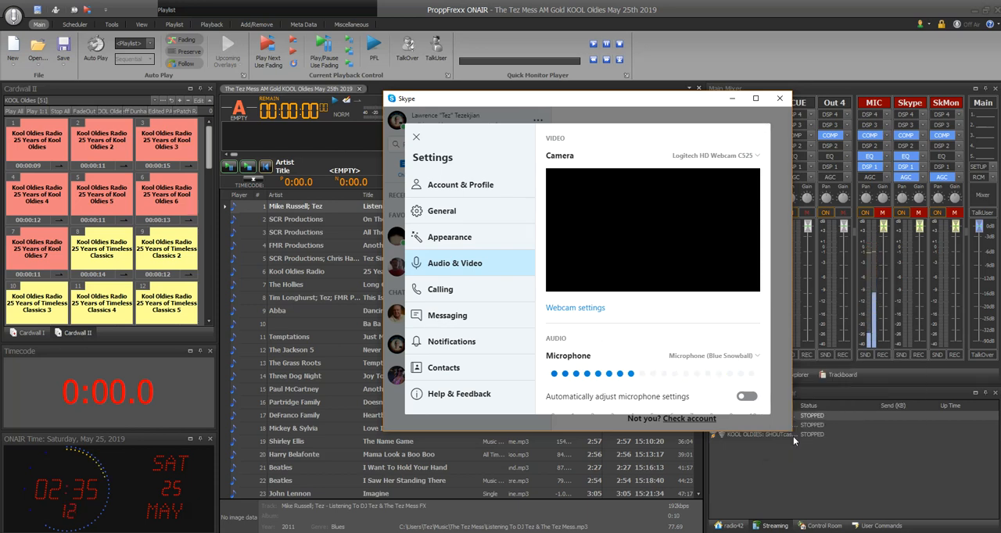
scroll(down, 3)
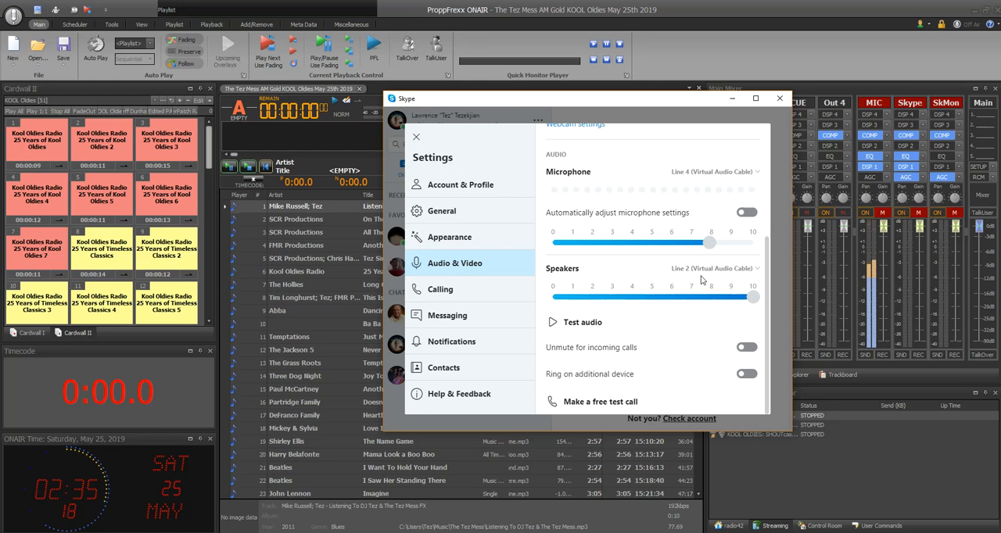
mouse_move(716, 340)
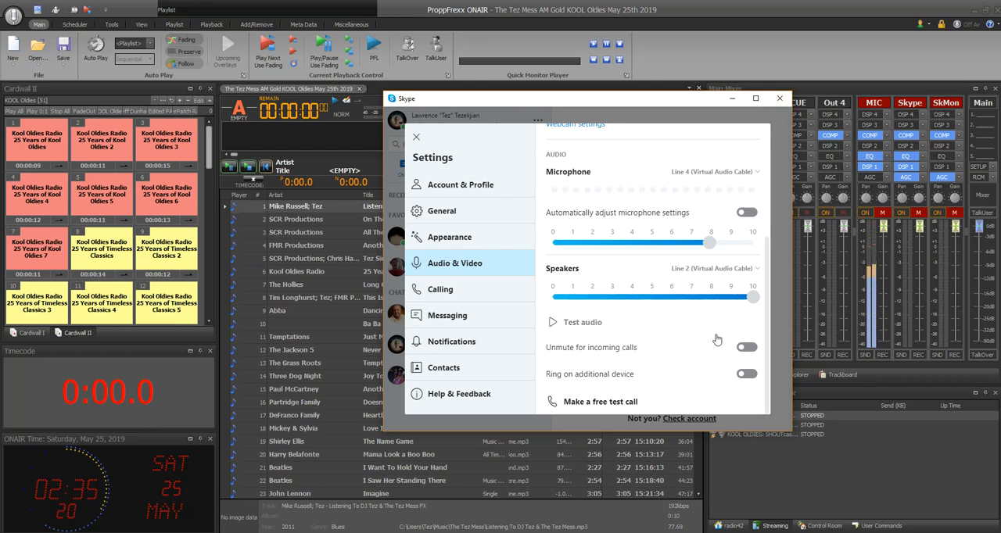
Dismiss Skype and switch on TalkOver ducking in ProppFrexx ONAIR.
click(417, 137)
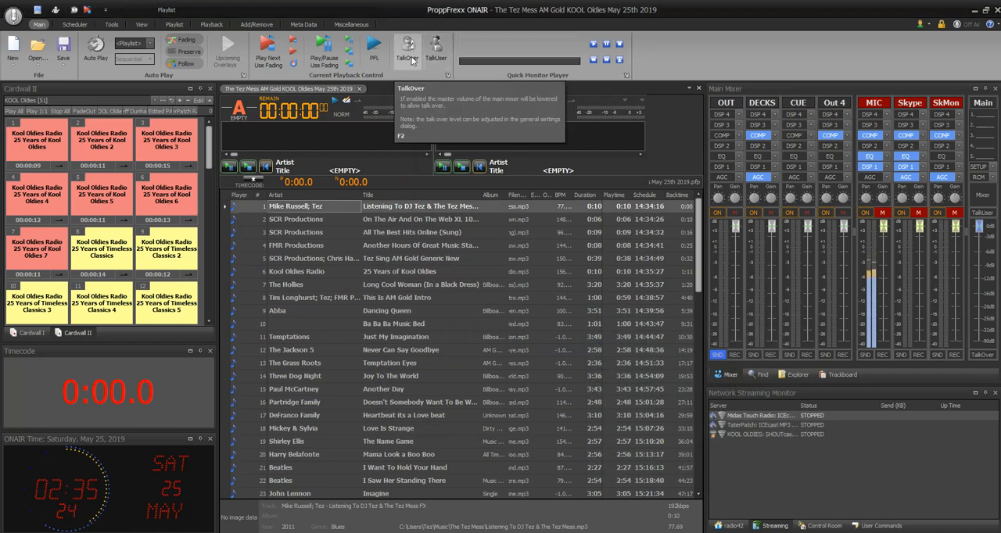
click(407, 48)
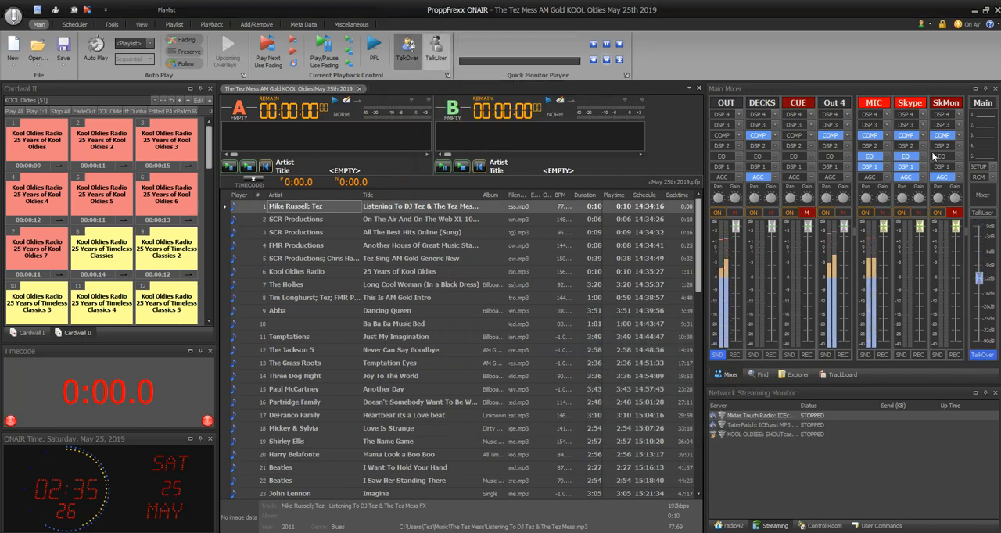